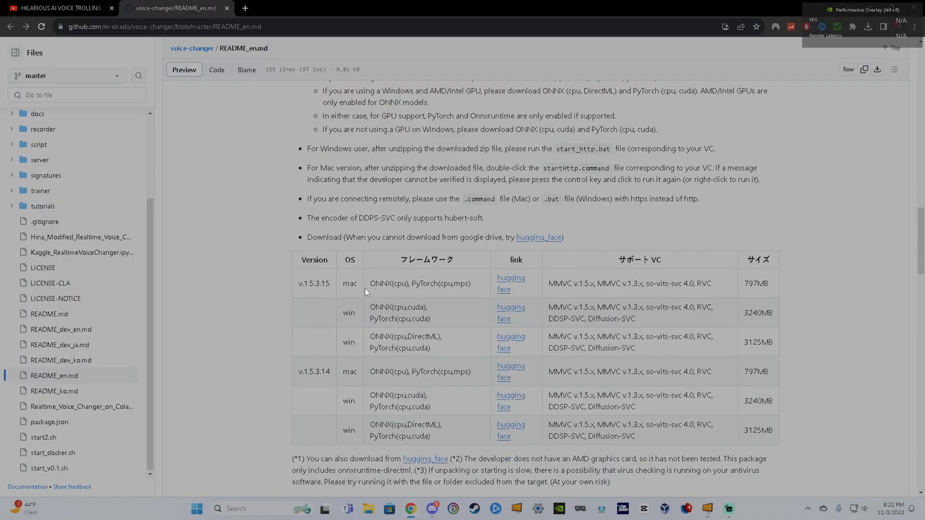
pyautogui.moveTo(312, 388)
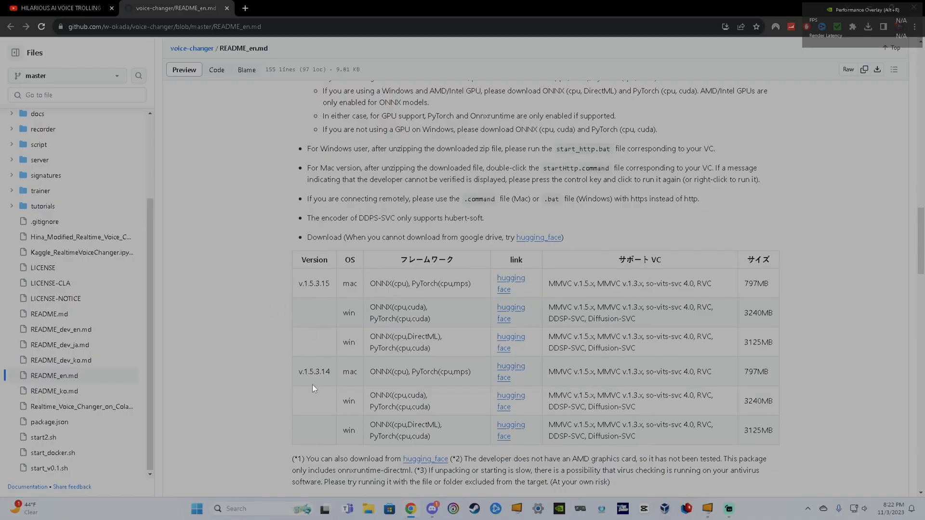
pyautogui.moveTo(360, 309)
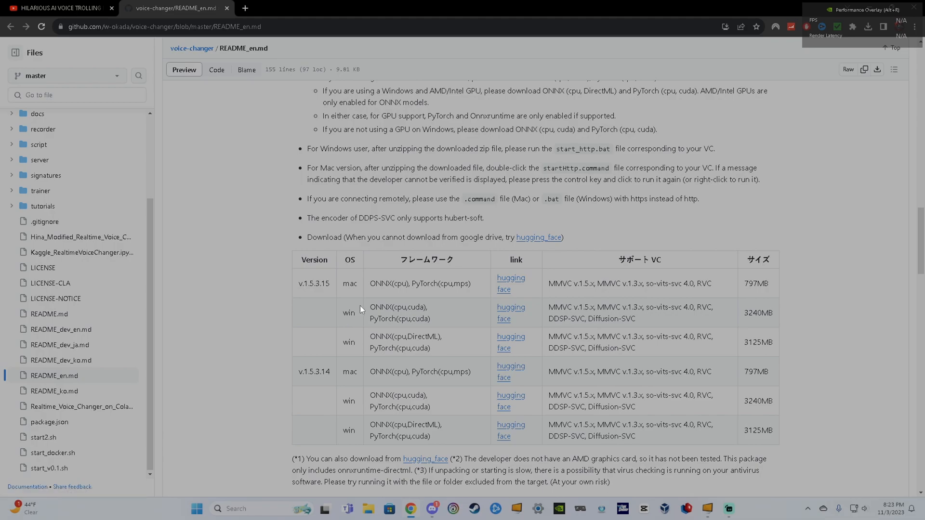
pyautogui.moveTo(409, 319)
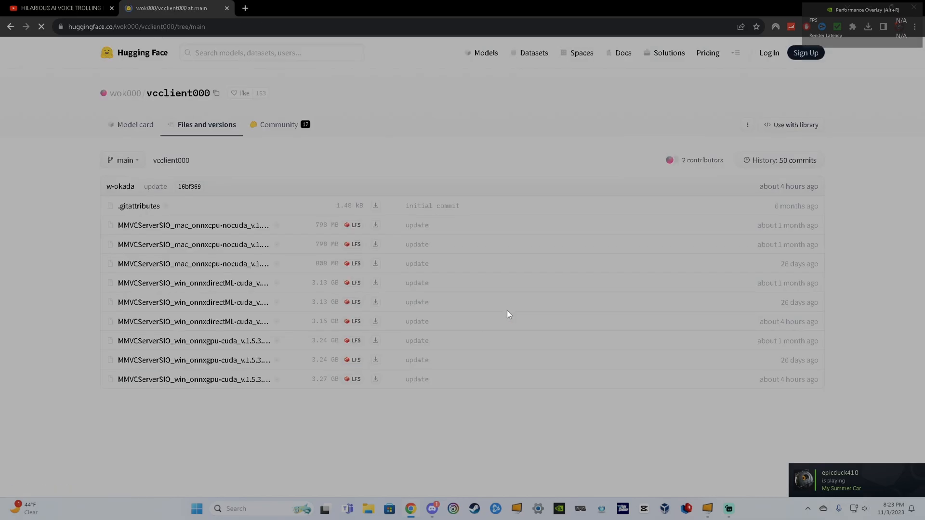
pyautogui.moveTo(237, 380)
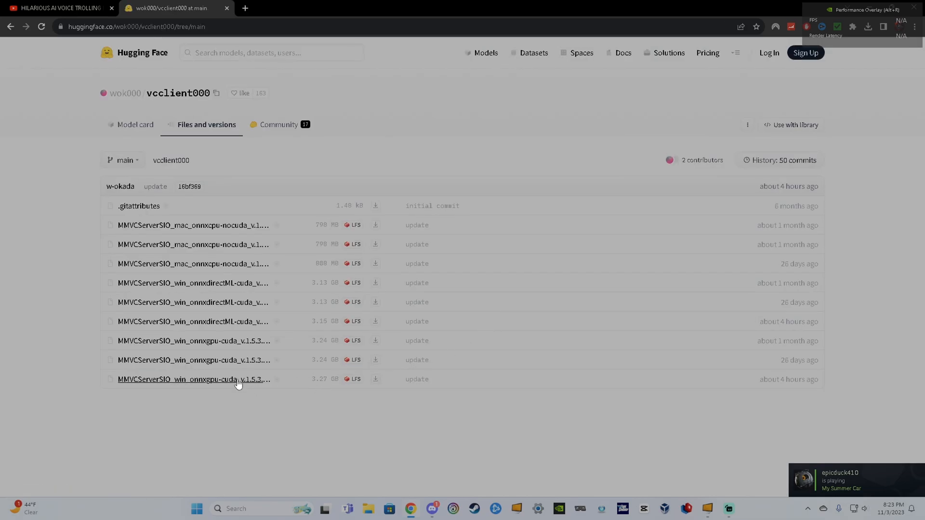
pyautogui.moveTo(238, 383)
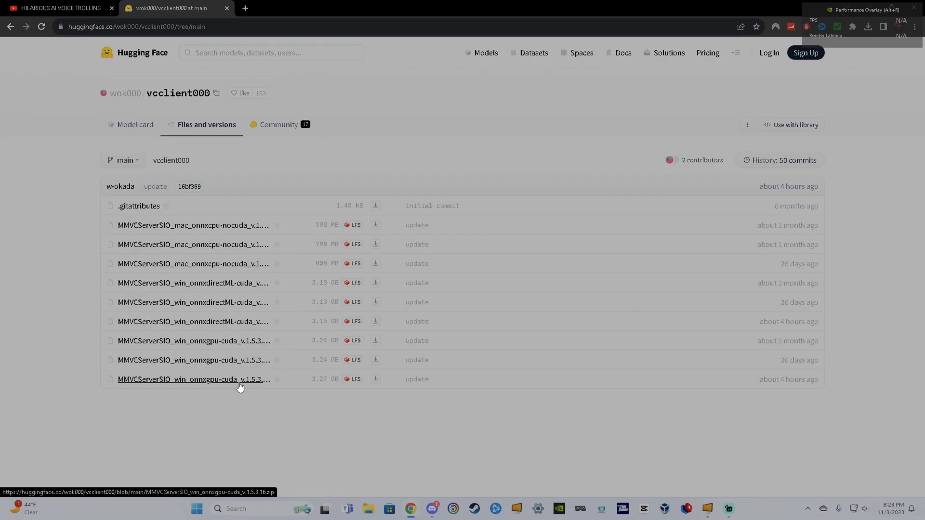
pyautogui.moveTo(237, 322)
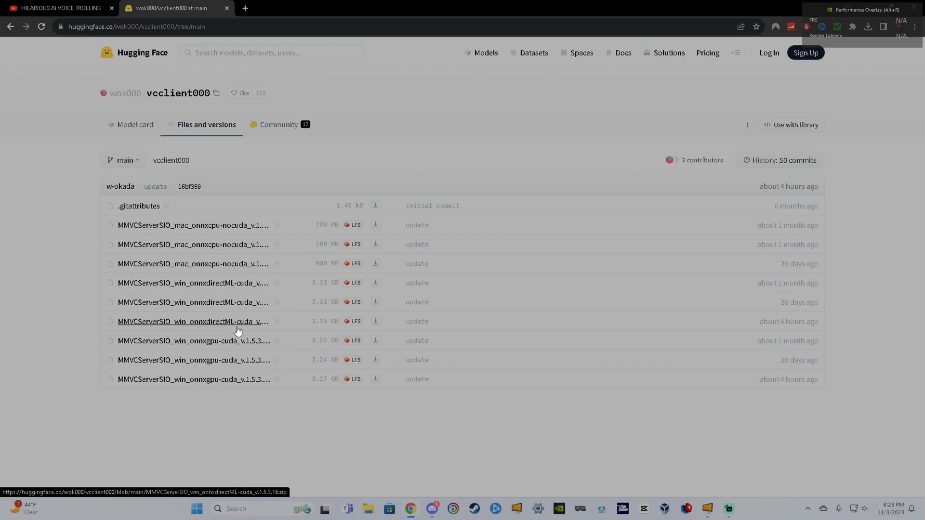
pyautogui.moveTo(372, 350)
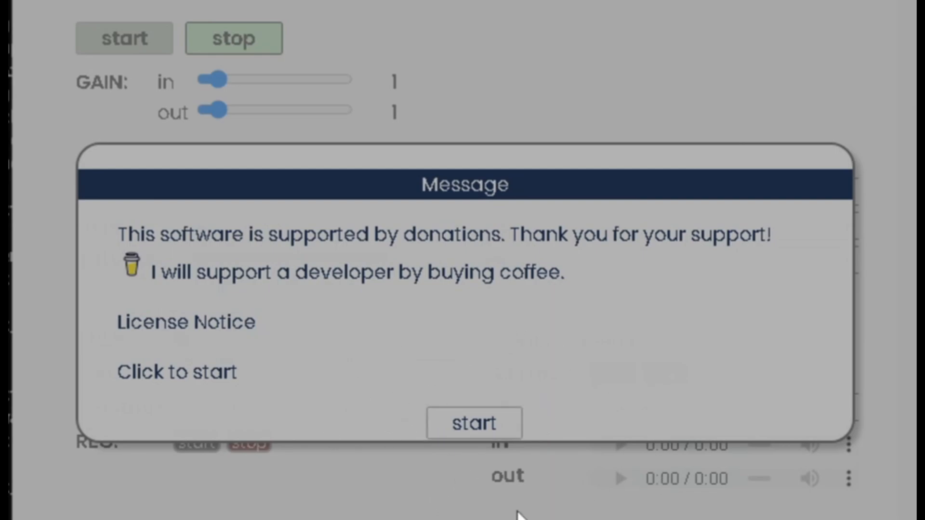
# - Dismiss the donation message and set the chunk size to 960, keeping extra at 131072
pyautogui.click(474, 422)
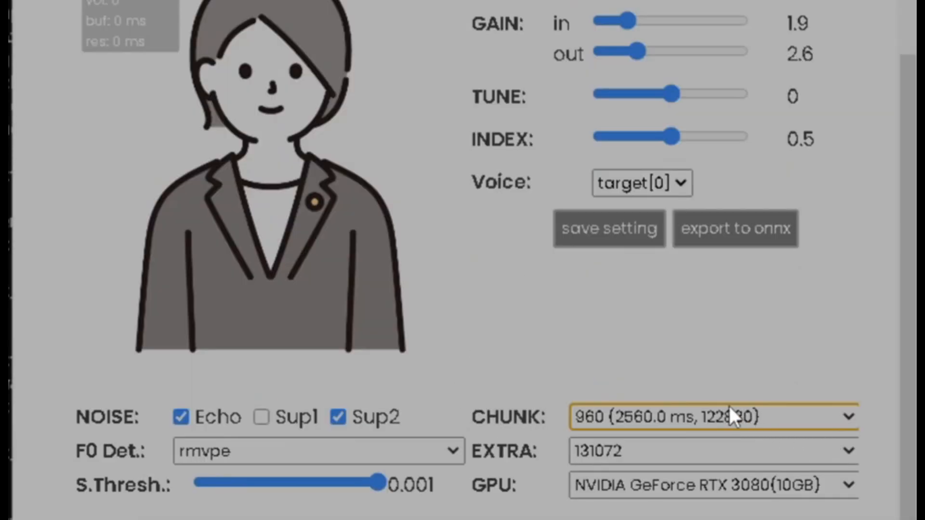
pyautogui.click(711, 416)
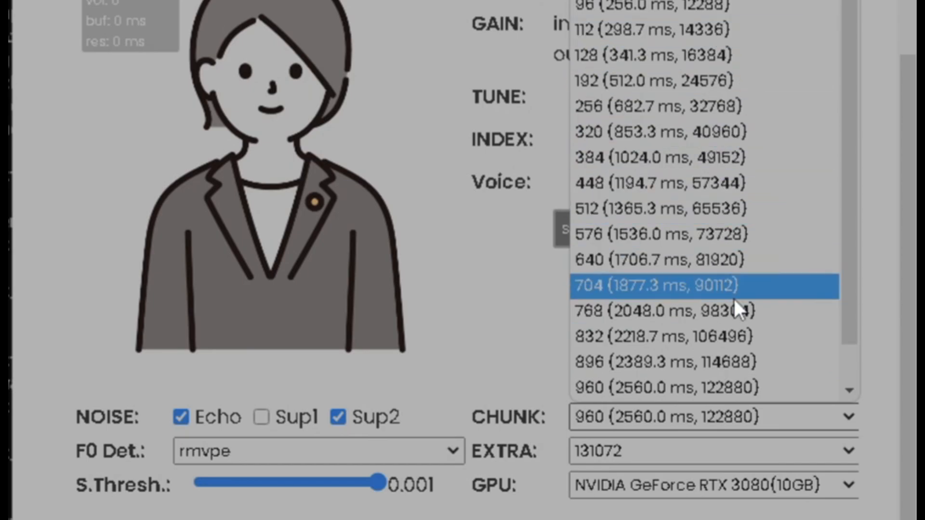
pyautogui.scroll(-3)
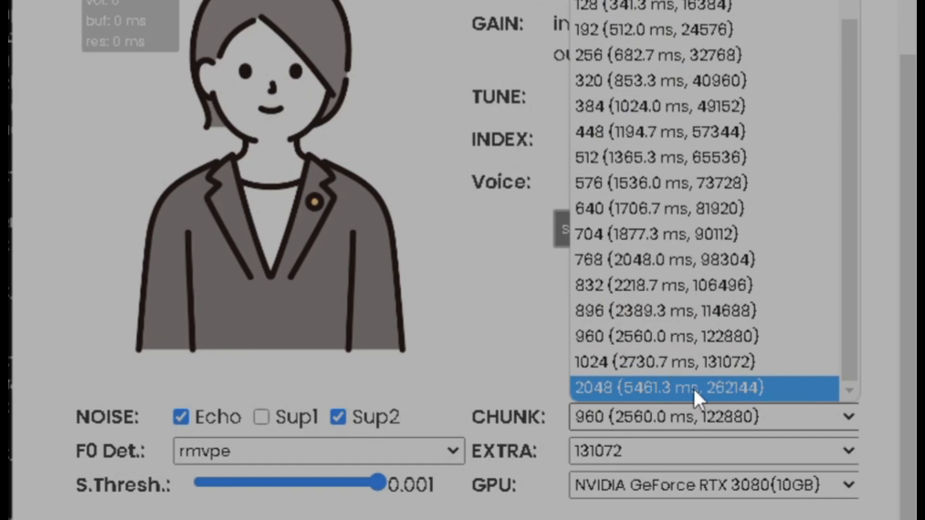
pyautogui.scroll(3)
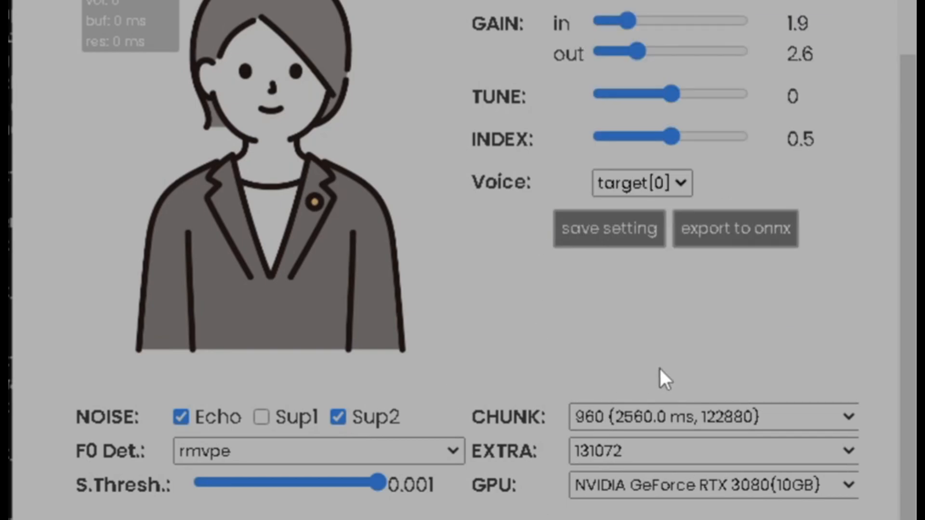
pyautogui.click(711, 417)
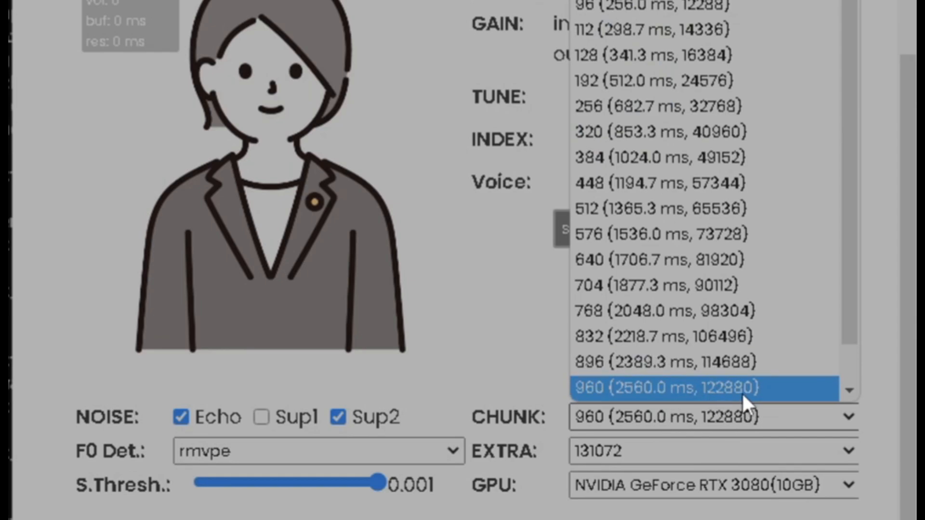
pyautogui.click(666, 387)
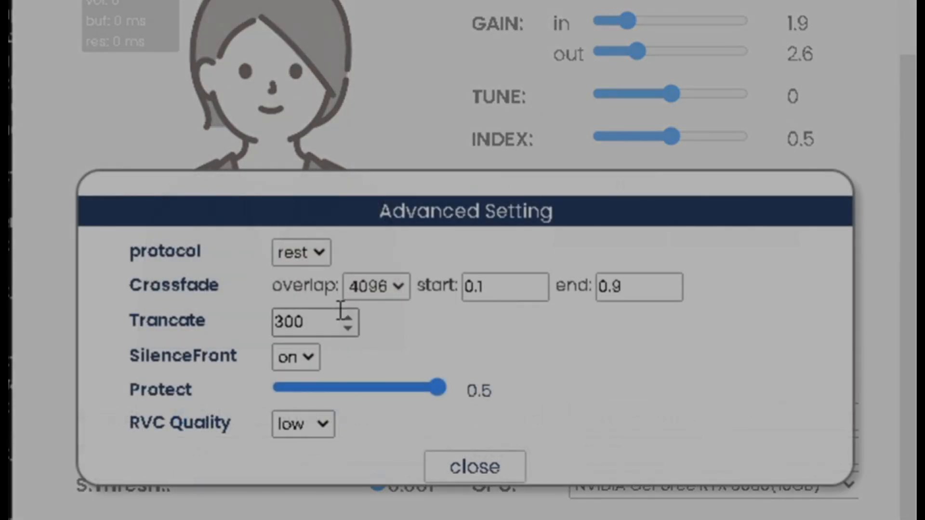
pyautogui.moveTo(324, 330)
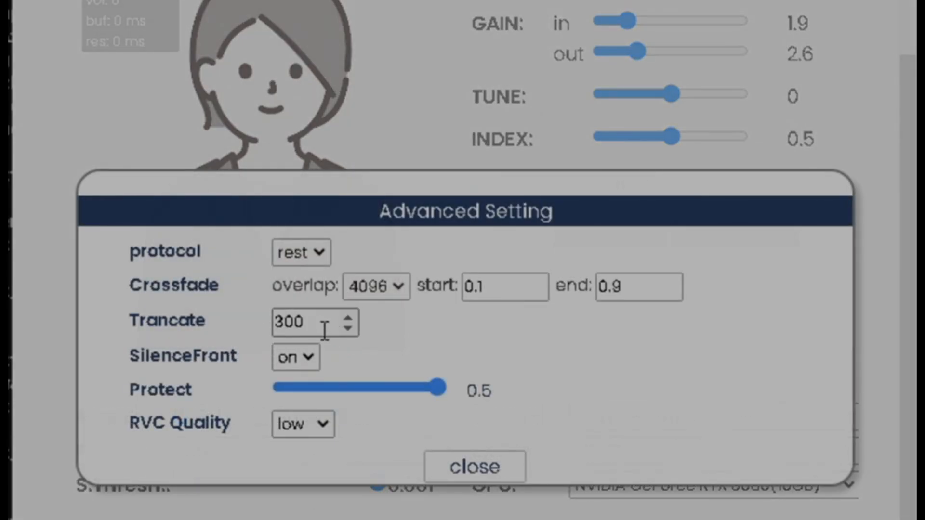
pyautogui.moveTo(300, 440)
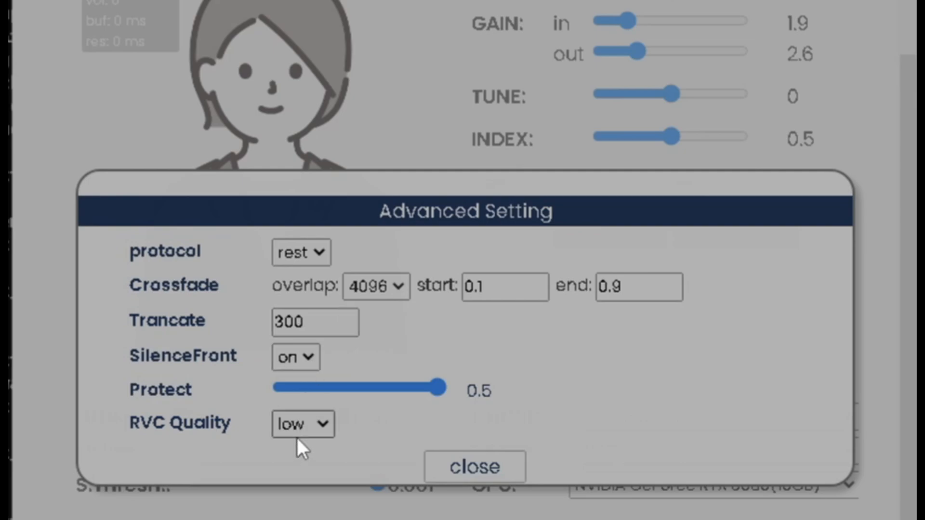
# - Switch RVC quality to high, keeping truncate 300, and close the advanced settings
pyautogui.click(302, 424)
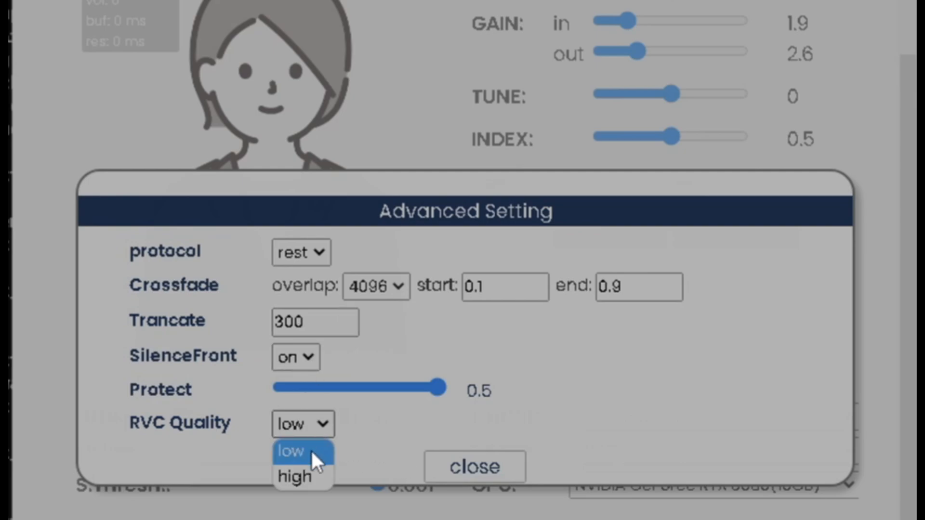
pyautogui.click(293, 476)
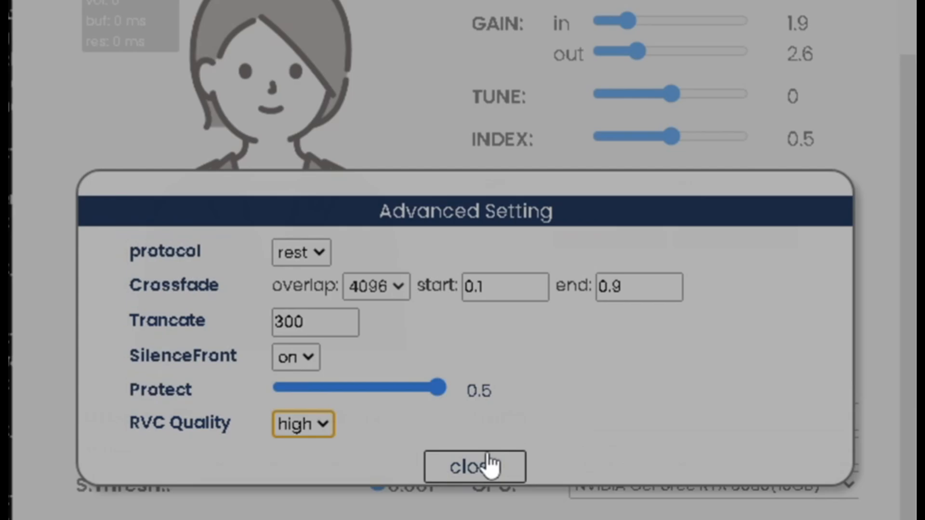
pyautogui.click(474, 467)
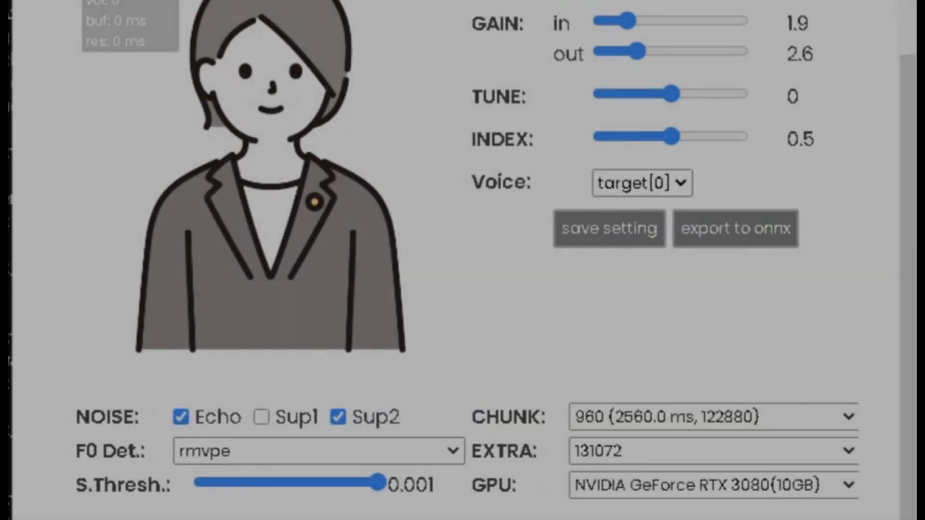
# - Scroll the Windows Sound page to confirm CABLE Output as the input device
pyautogui.scroll(3)
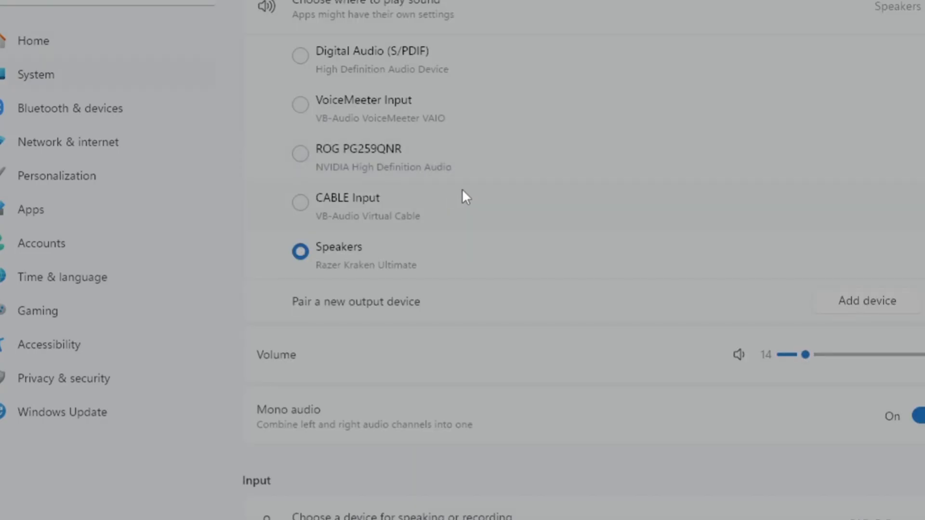
pyautogui.scroll(-3)
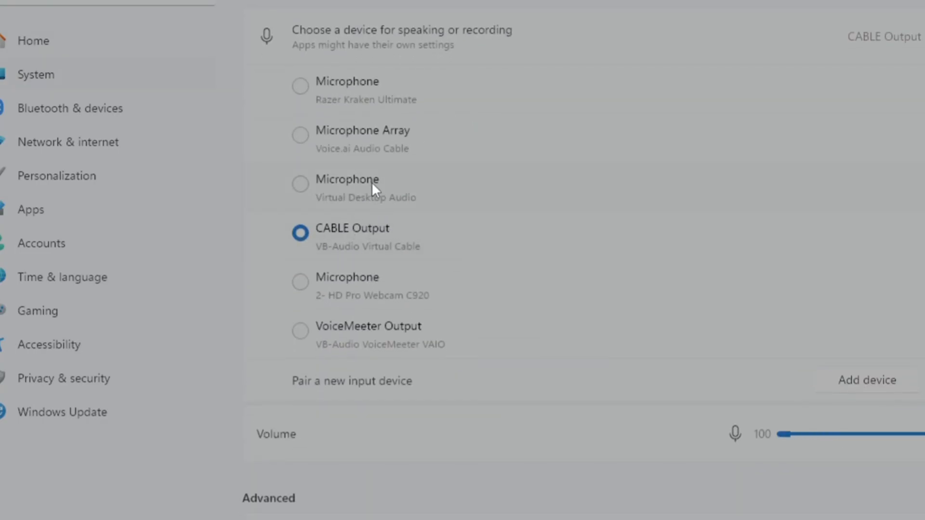